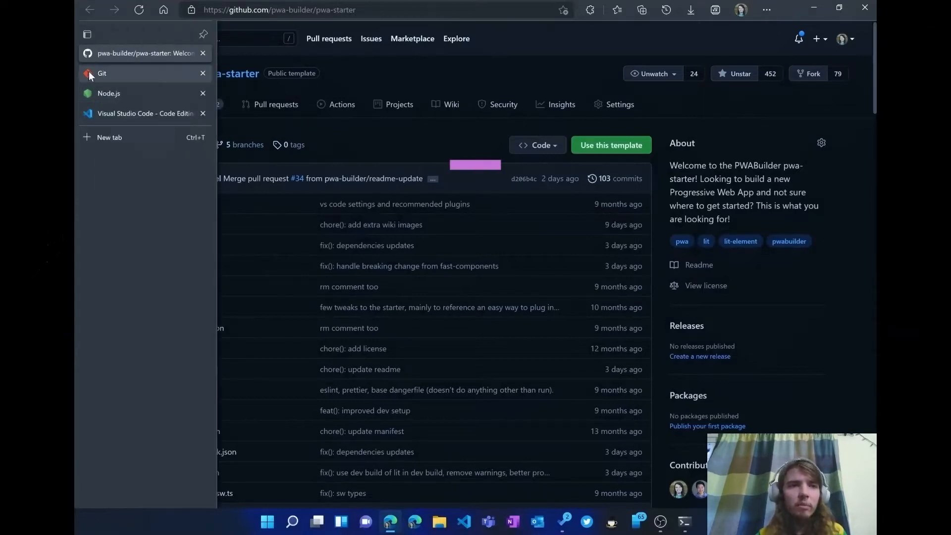
- Show the git-scm.com homepage with the Git 2.33.1 Download for Windows button
left_click(102, 72)
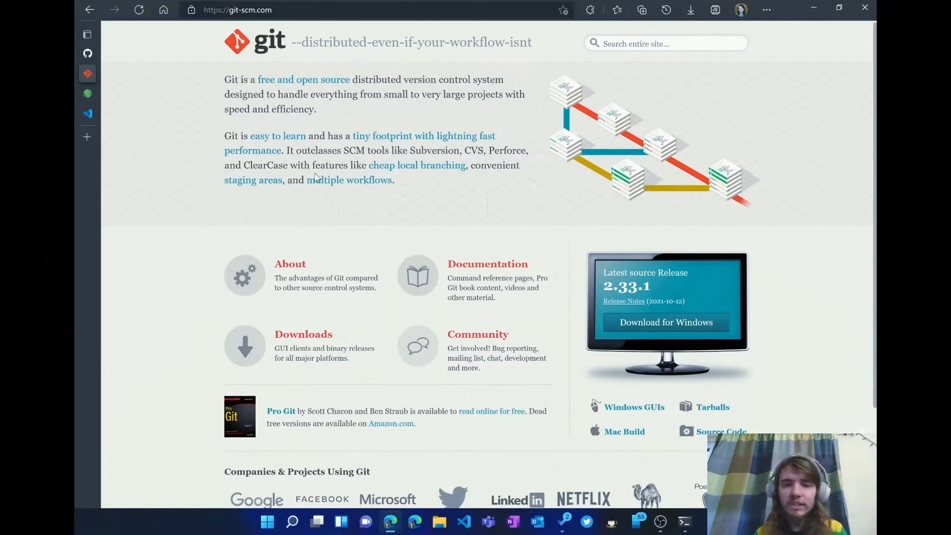
mouse_move(614, 213)
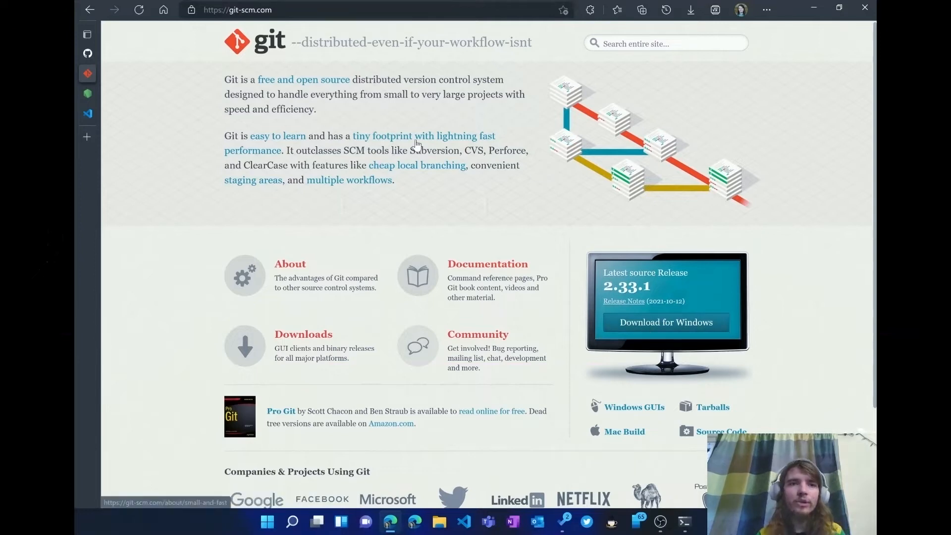
left_click(273, 10)
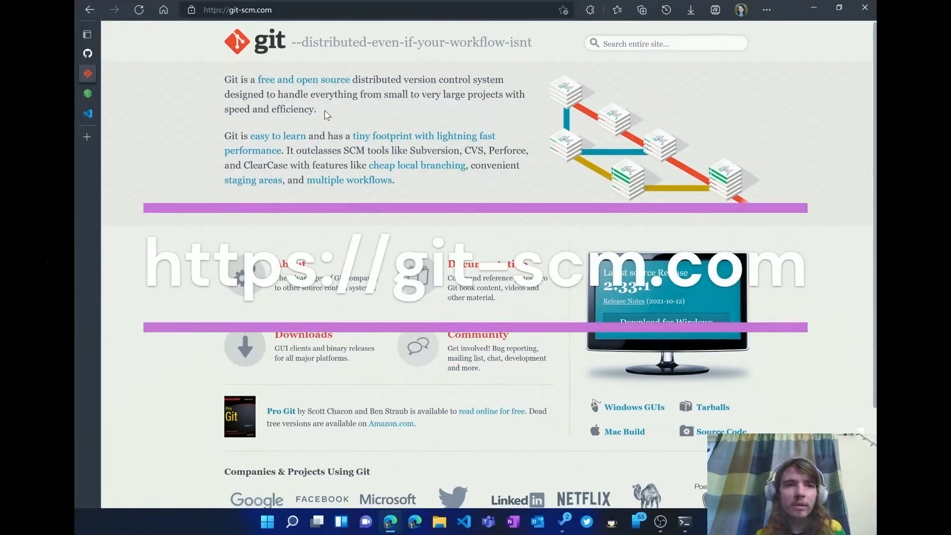
left_click(87, 35)
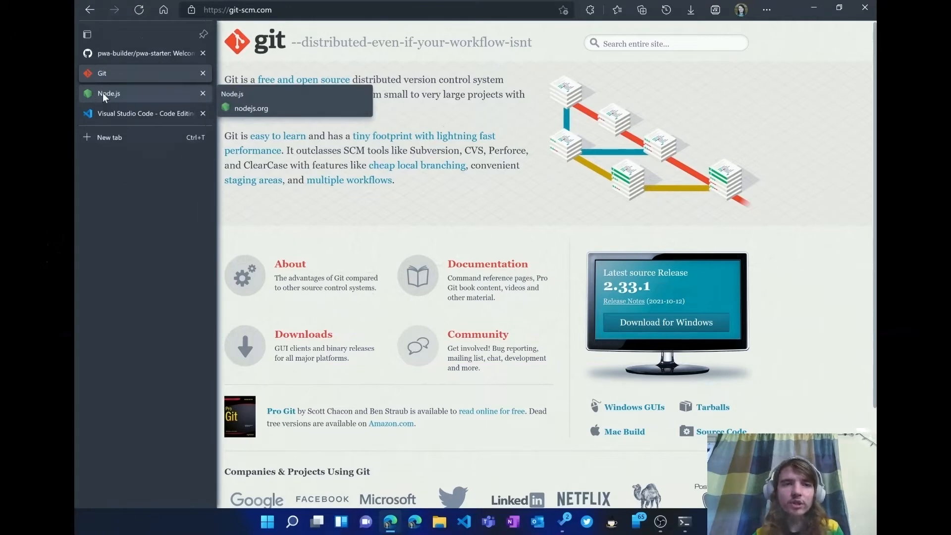
- Show nodejs.org with the 14.18.1 LTS and 16.11.1 Current download buttons
left_click(108, 93)
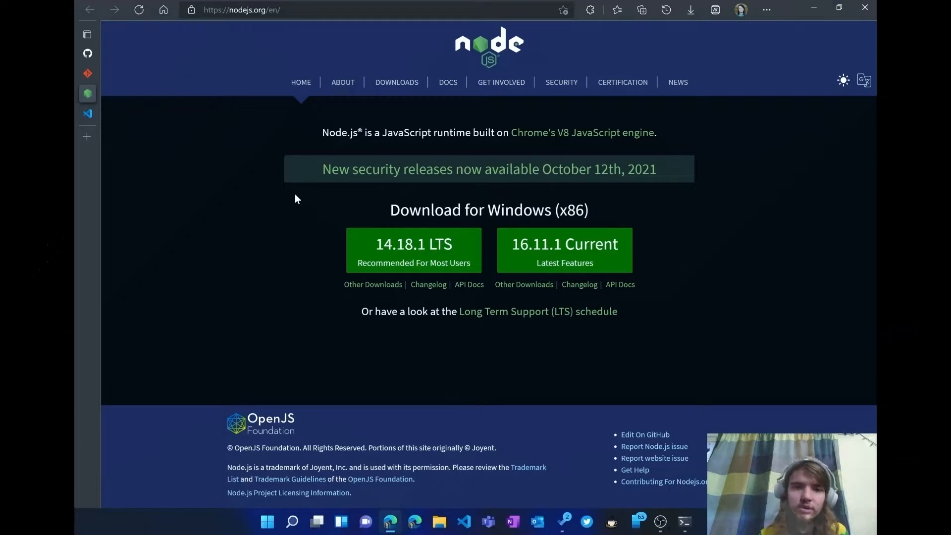
mouse_move(297, 241)
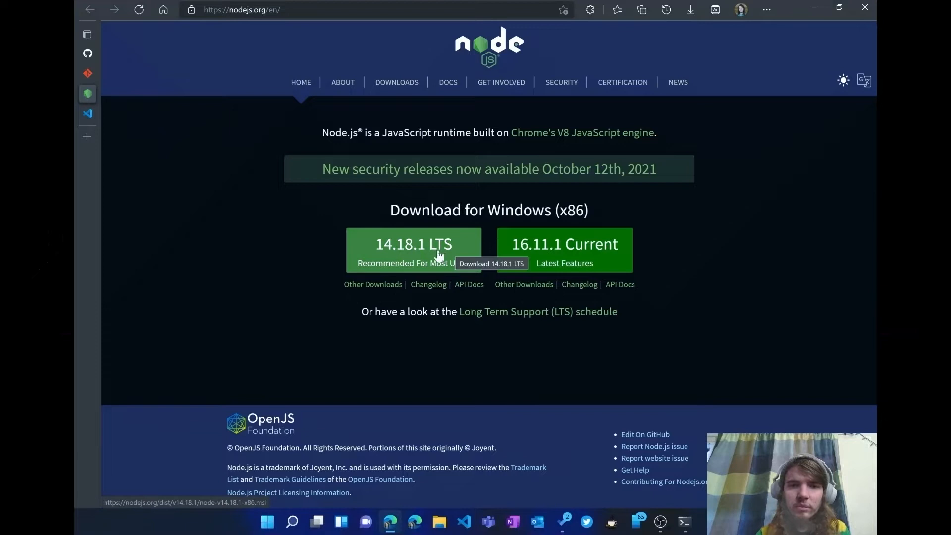
mouse_move(286, 258)
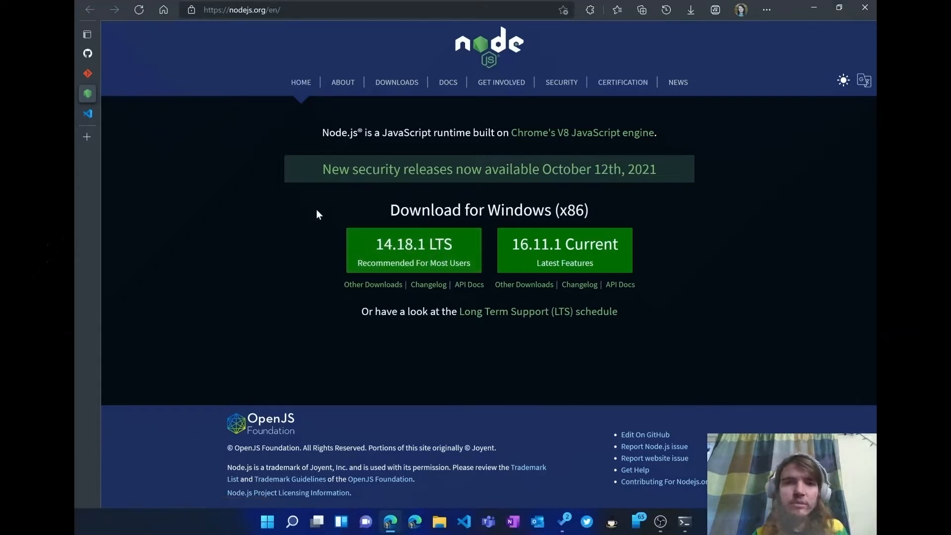
mouse_move(307, 54)
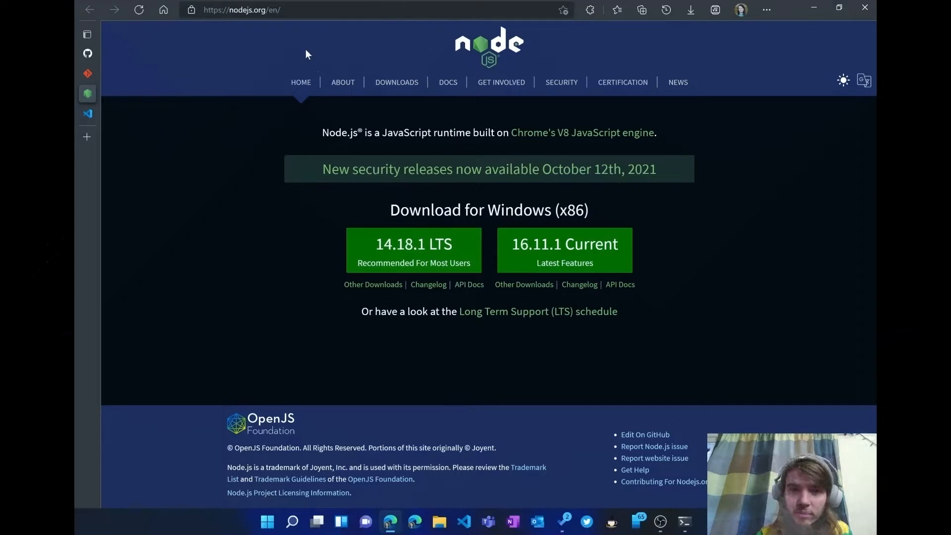
left_click(261, 10)
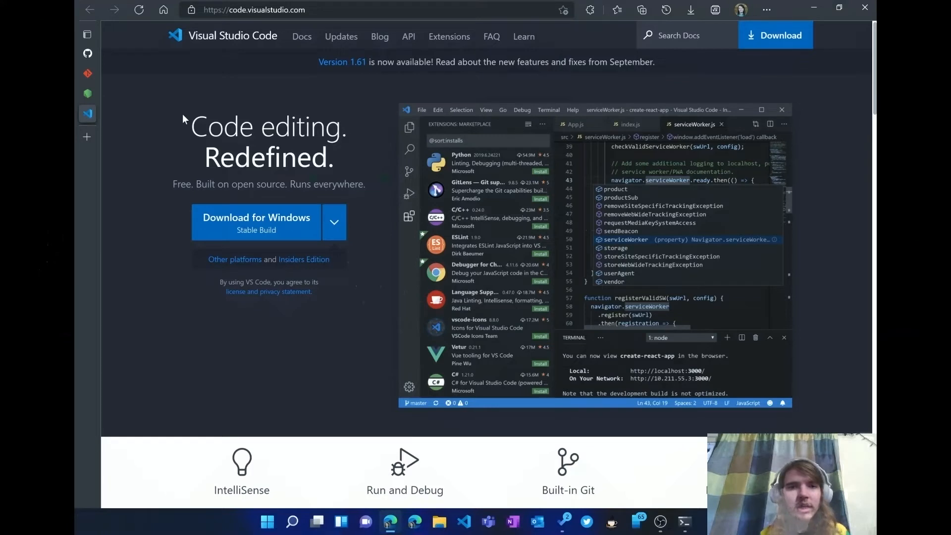
mouse_move(185, 126)
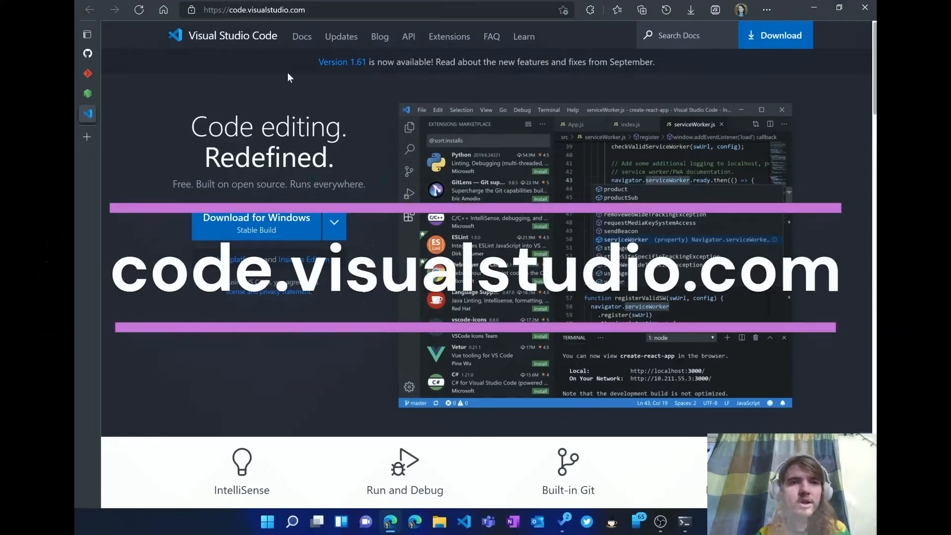
- Display code.visualstudio.com offering the stable Windows build of VS Code
left_click(322, 10)
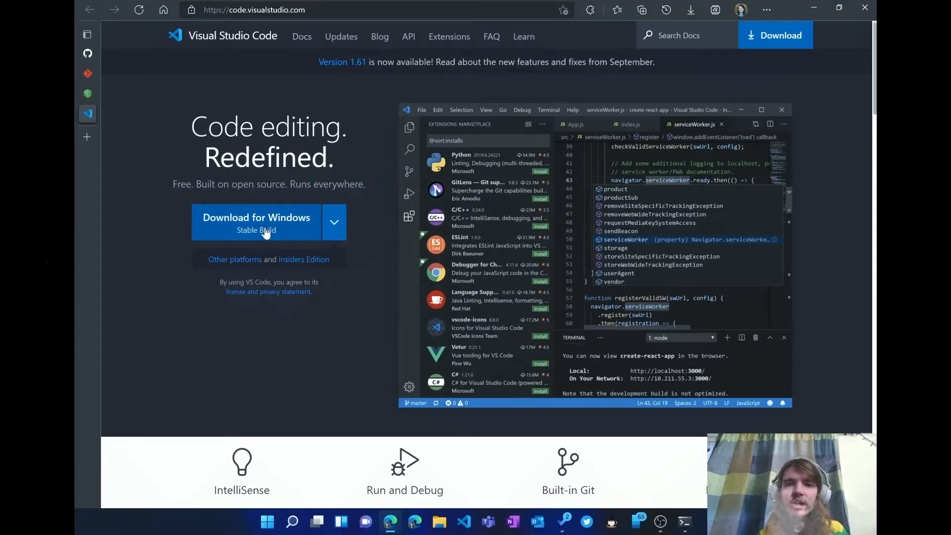
mouse_move(264, 148)
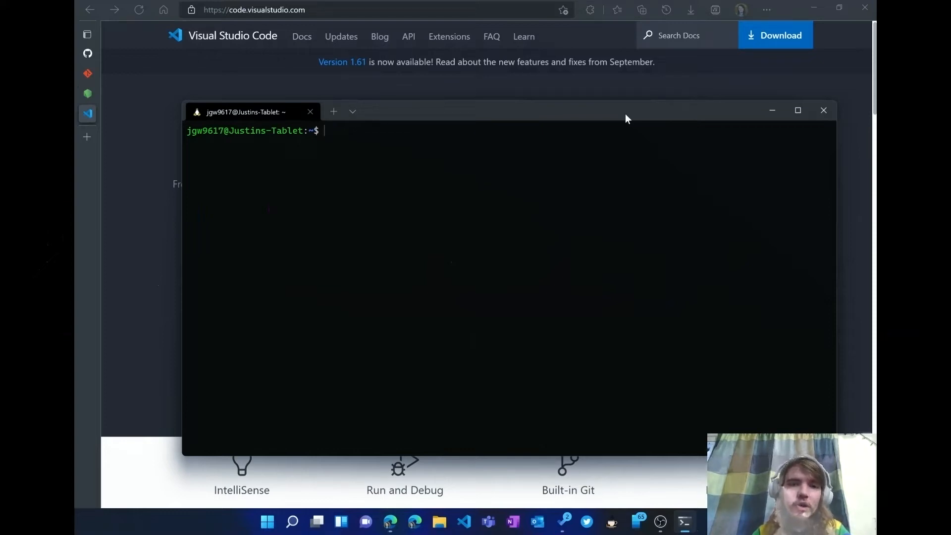
- Run node --version and git --version in Windows Terminal; Node reports v15.12.0
type("node --version")
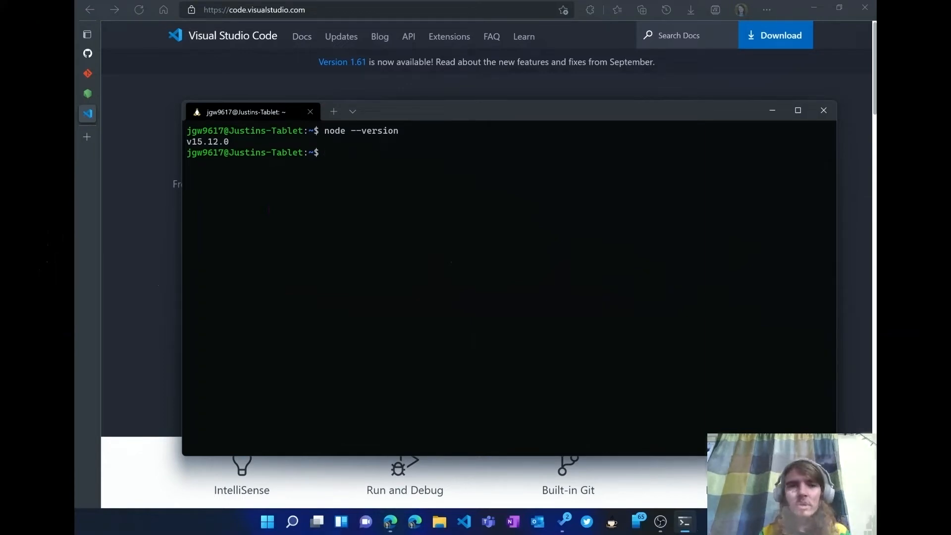
type("git --versi")
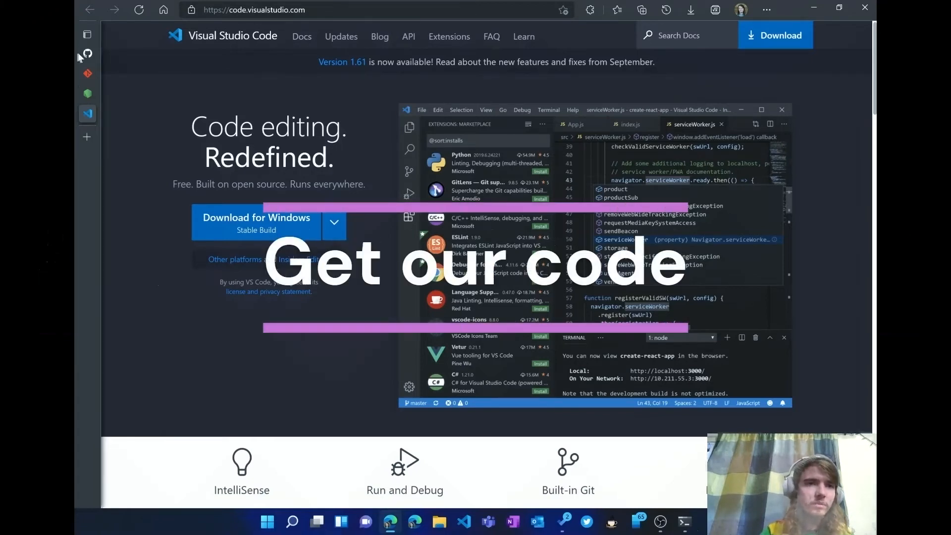
- Switch to the GitHub tab showing the pwa-builder/pwa-starter template repository
left_click(87, 54)
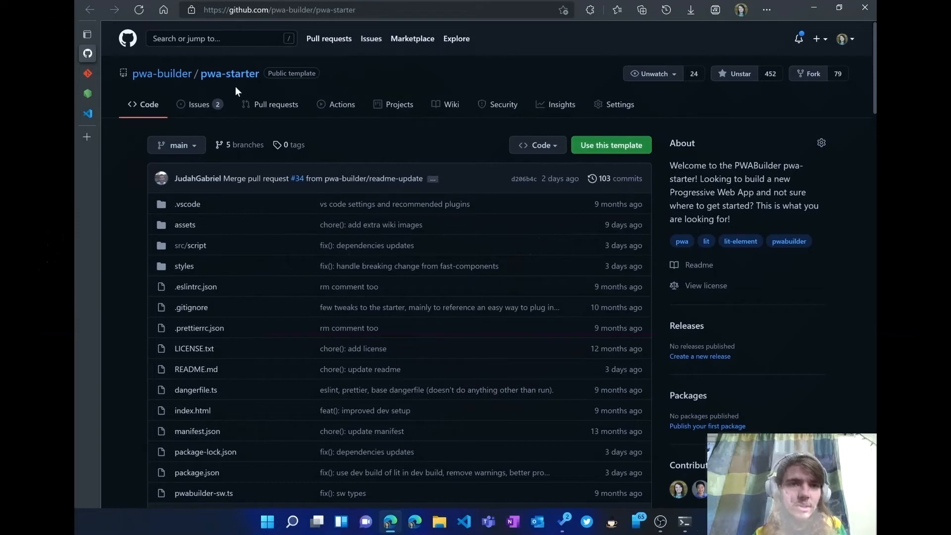
mouse_move(354, 62)
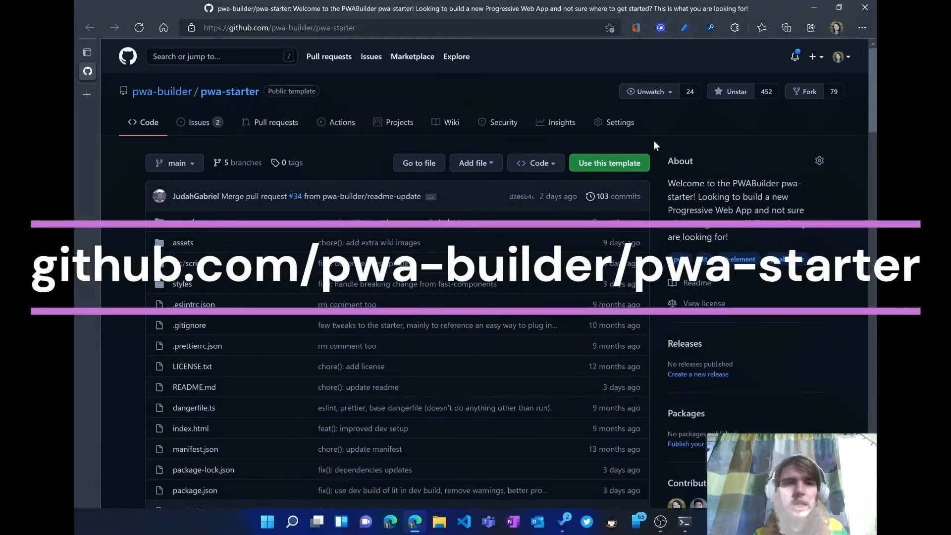
mouse_move(610, 163)
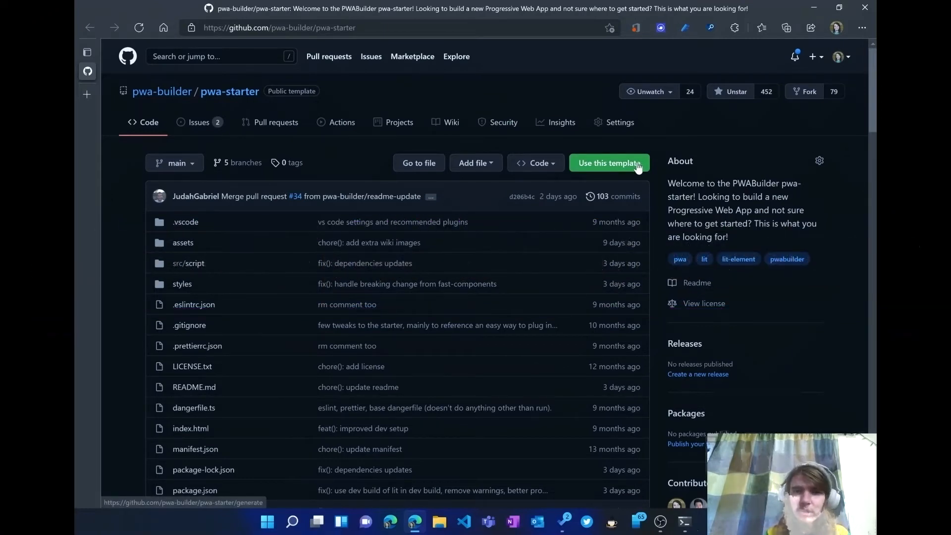
- Generate public repository 'hackohio2' from the pwa-starter template
left_click(608, 162)
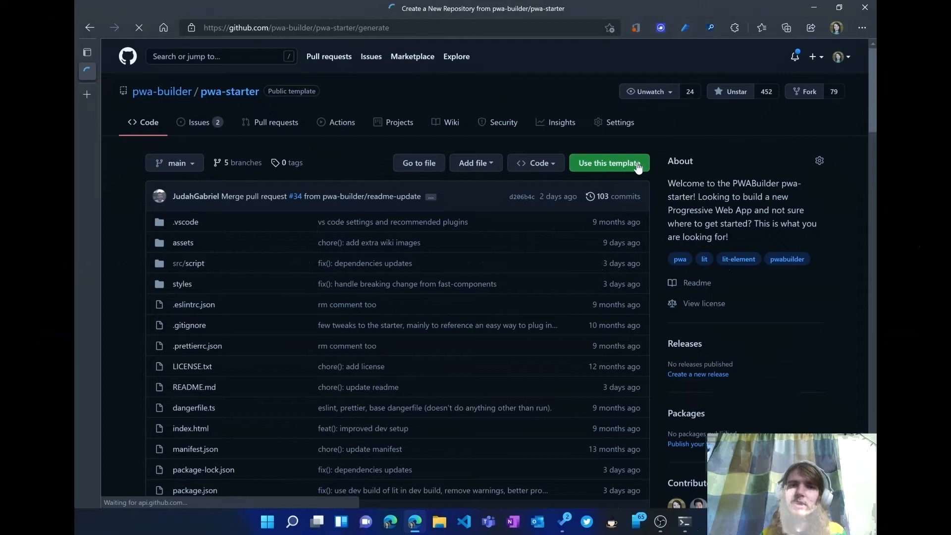
left_click(608, 163)
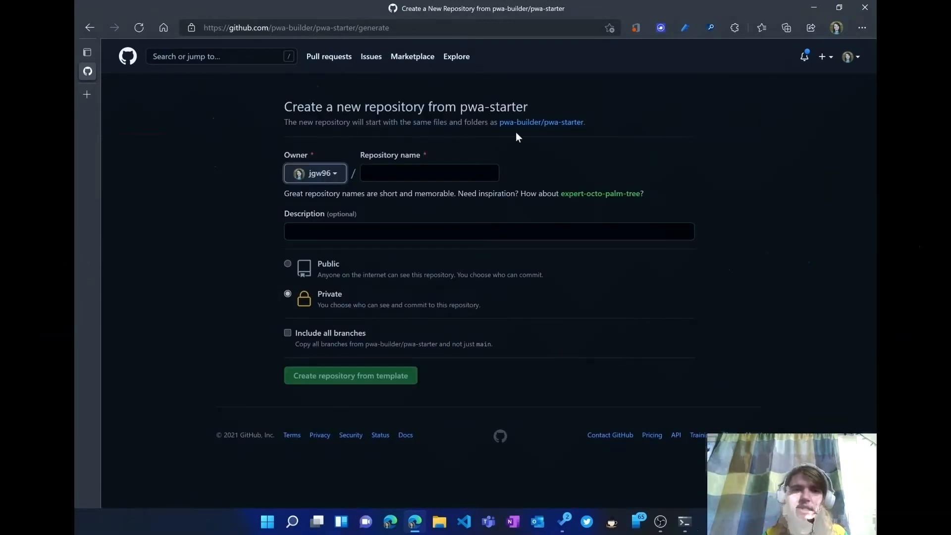
left_click(429, 173)
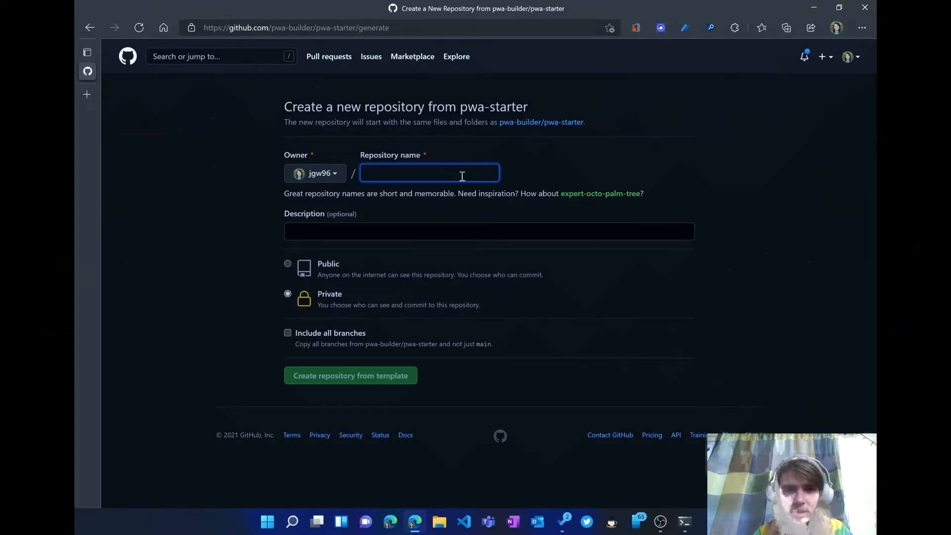
type("hackohio2")
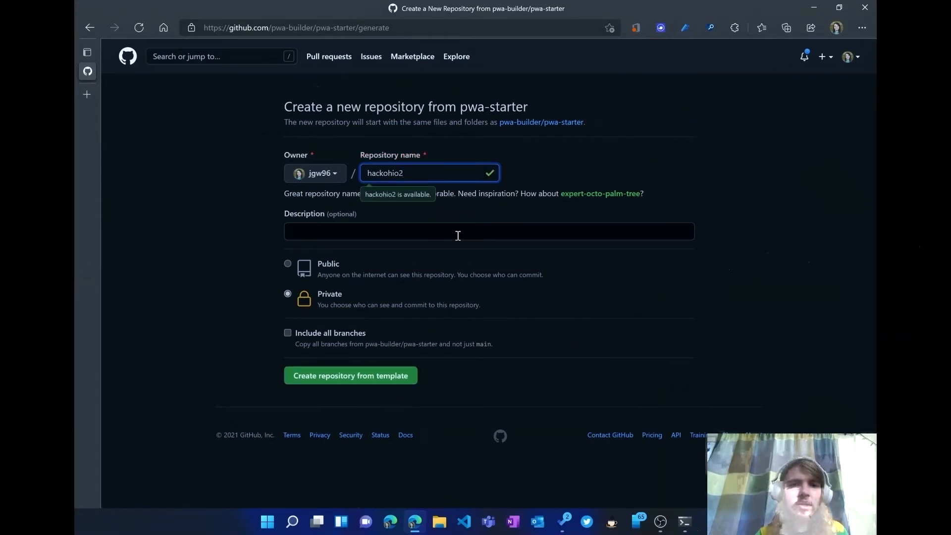
left_click(287, 263)
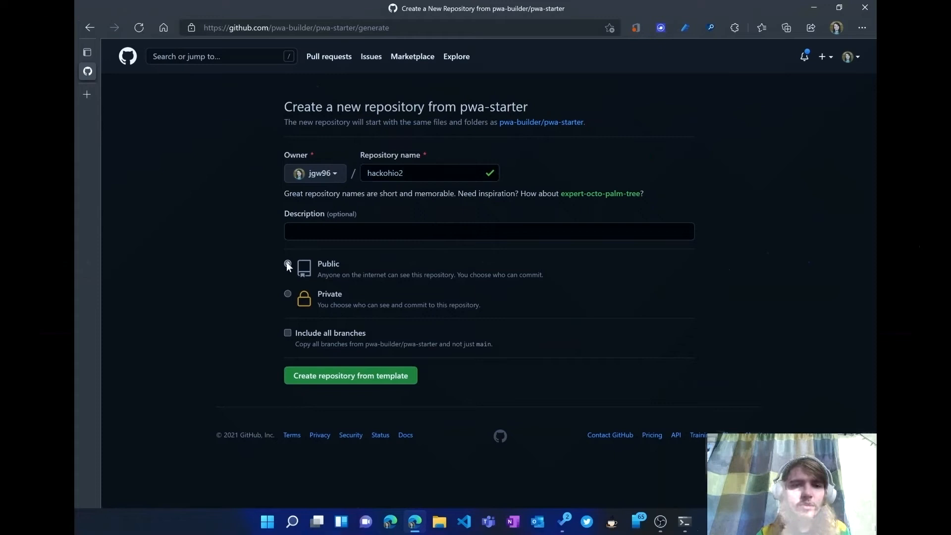
left_click(287, 265)
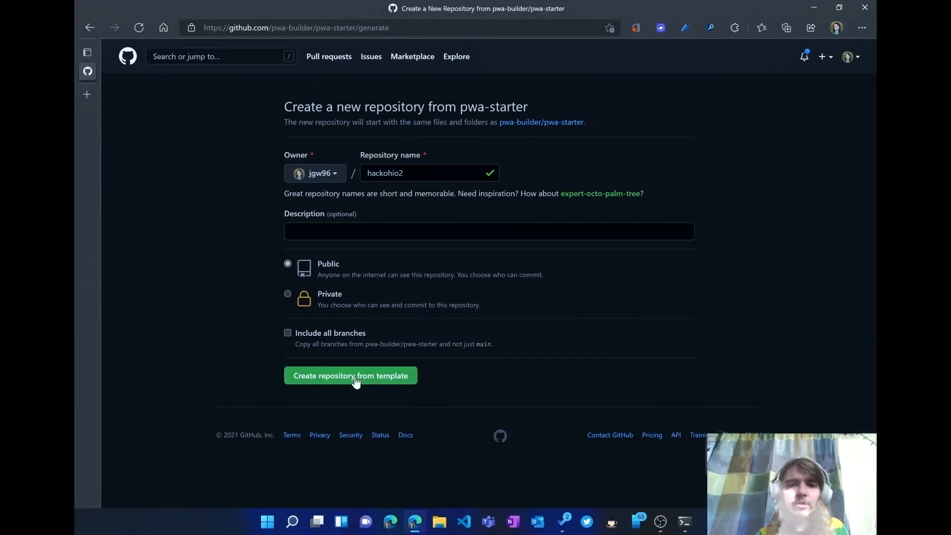
left_click(351, 375)
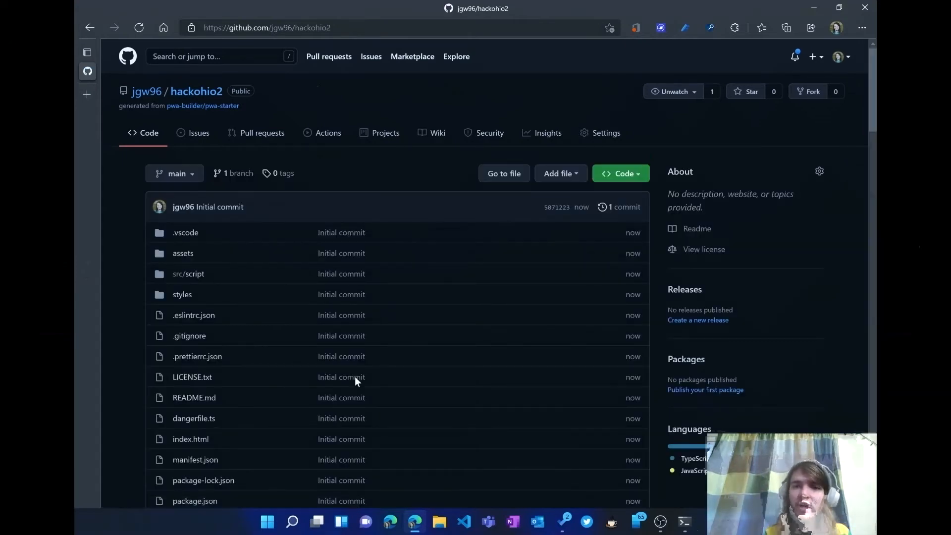
scroll("down", 3)
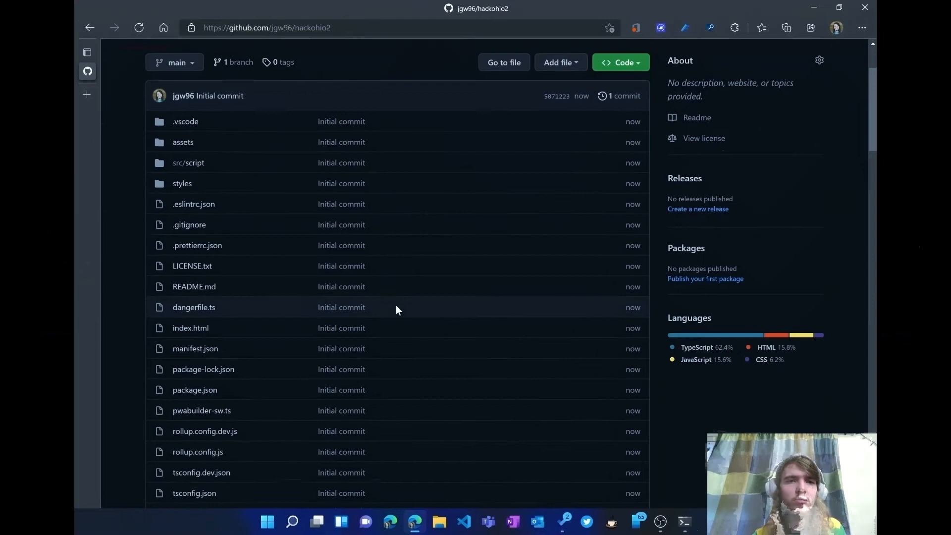
scroll("down", 3)
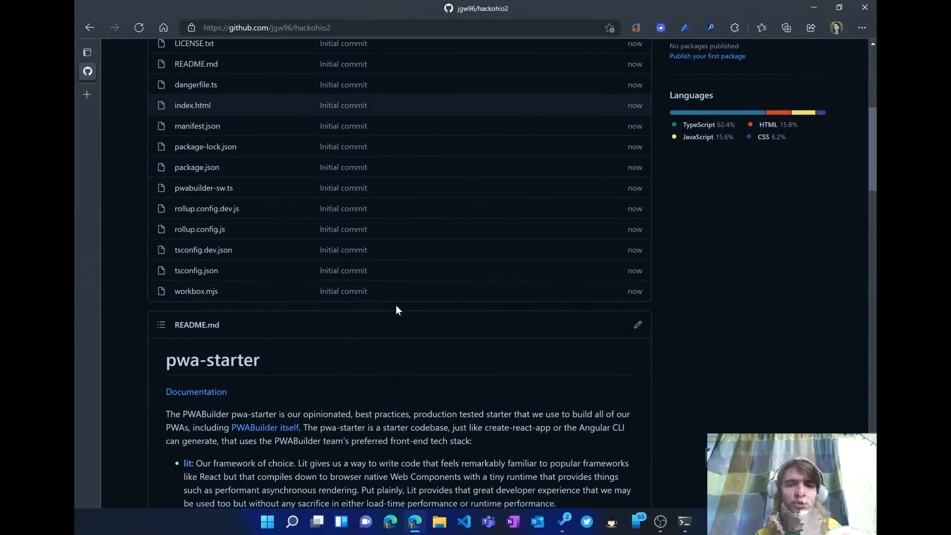
scroll("down", 3)
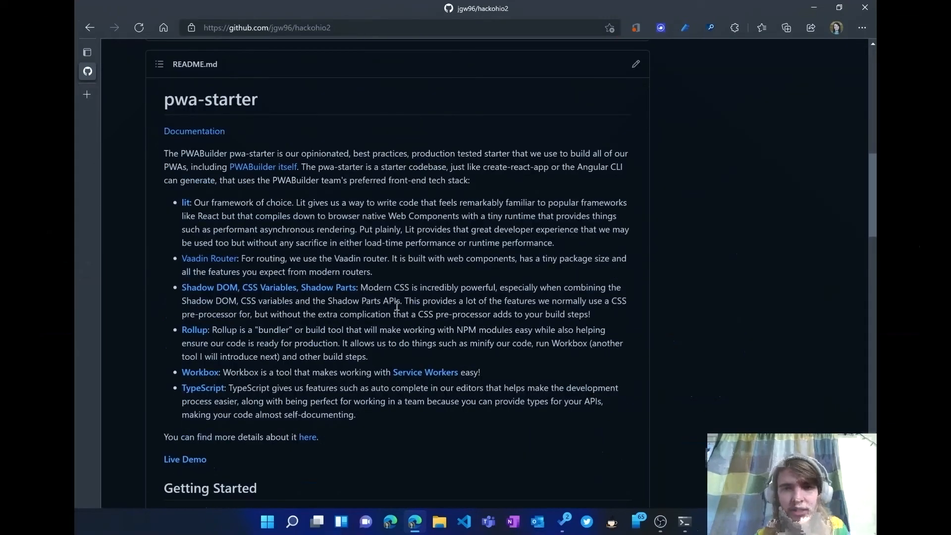
scroll("down", 3)
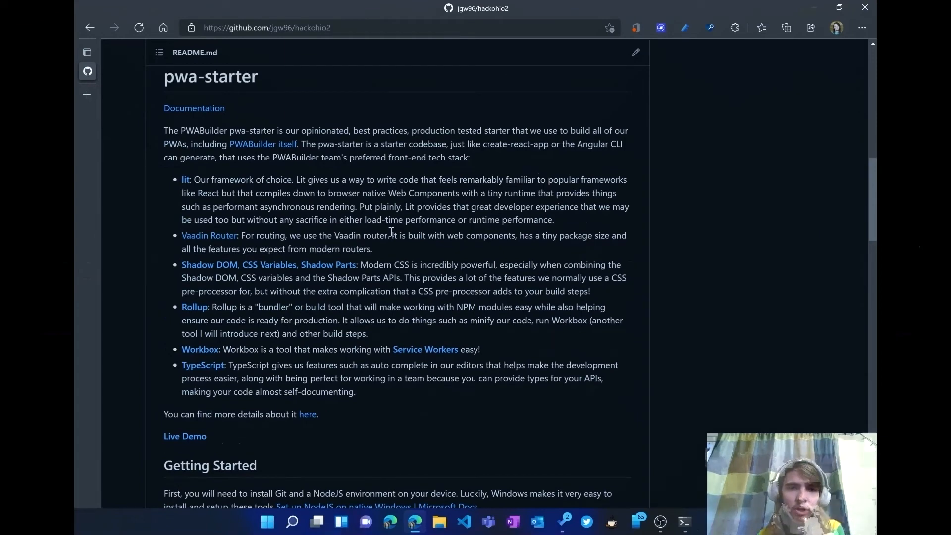
mouse_move(227, 224)
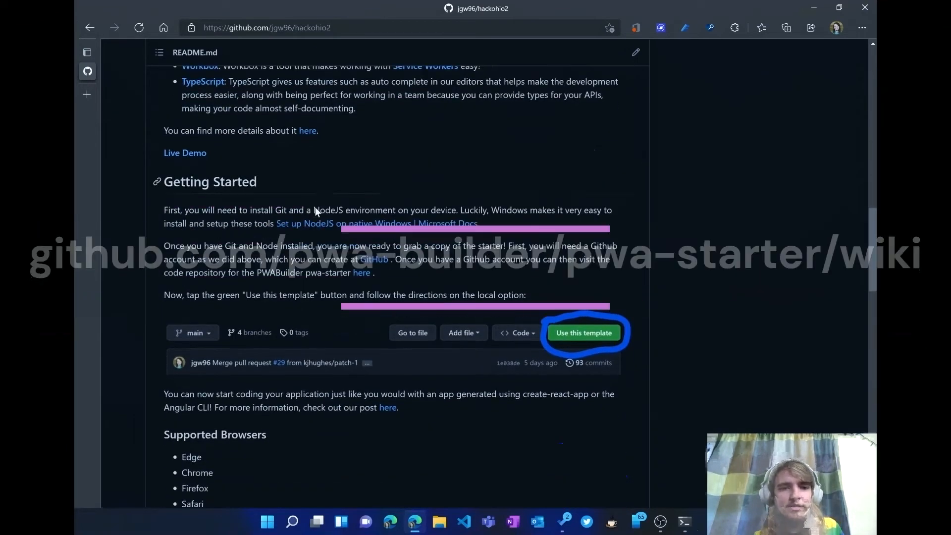
scroll("down", 3)
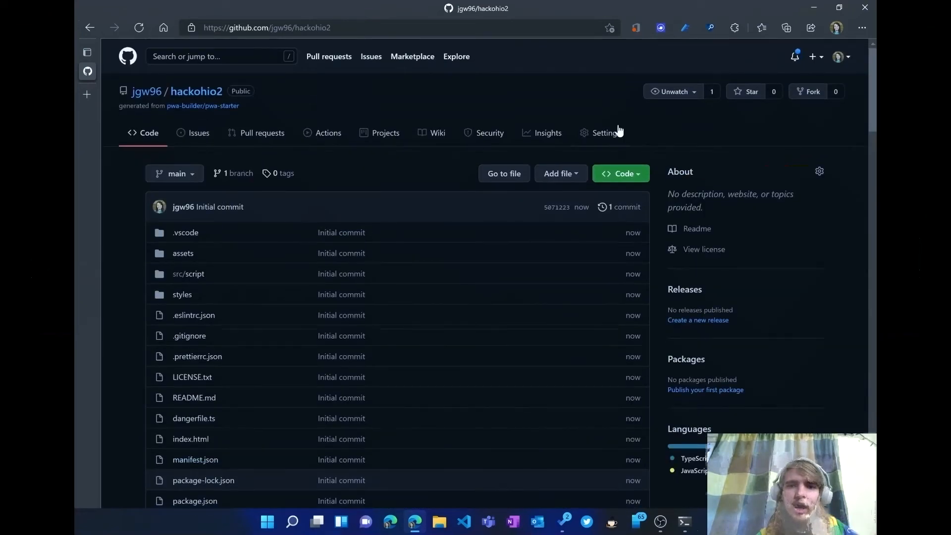
mouse_move(637, 182)
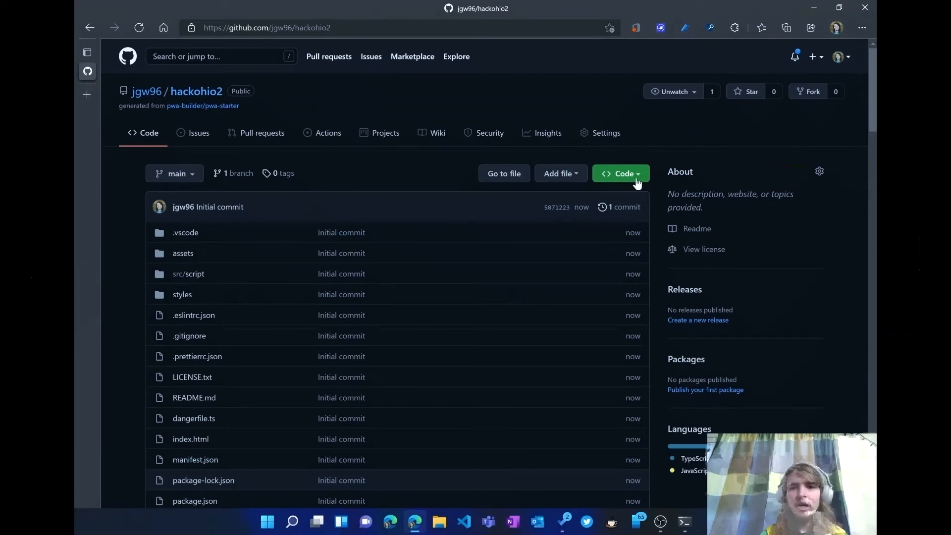
- Copy the hackohio2 HTTPS clone URL and bring up Windows Terminal
left_click(621, 174)
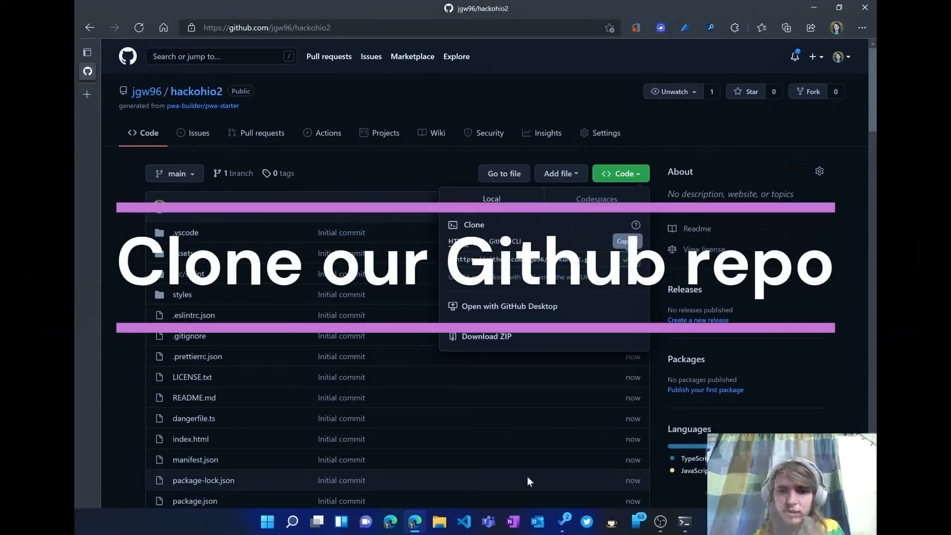
left_click(683, 522)
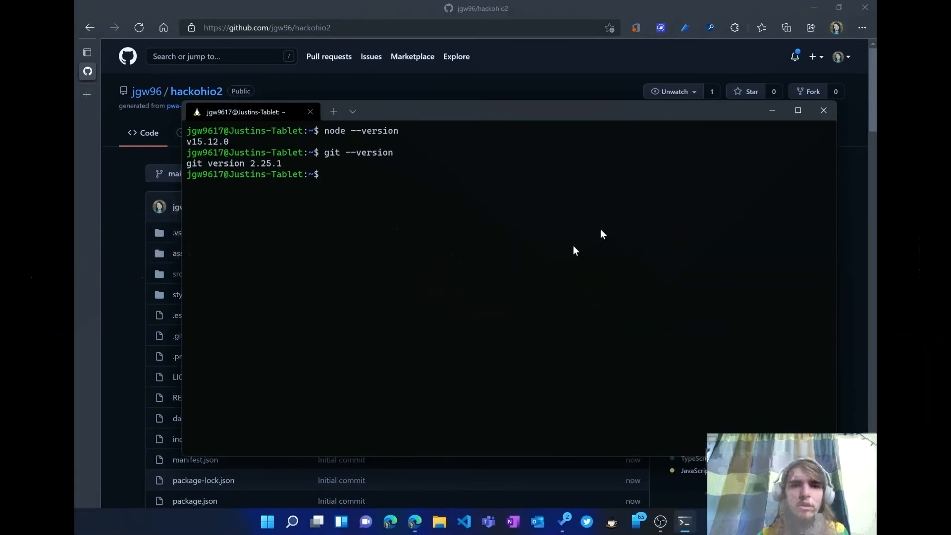
type("g")
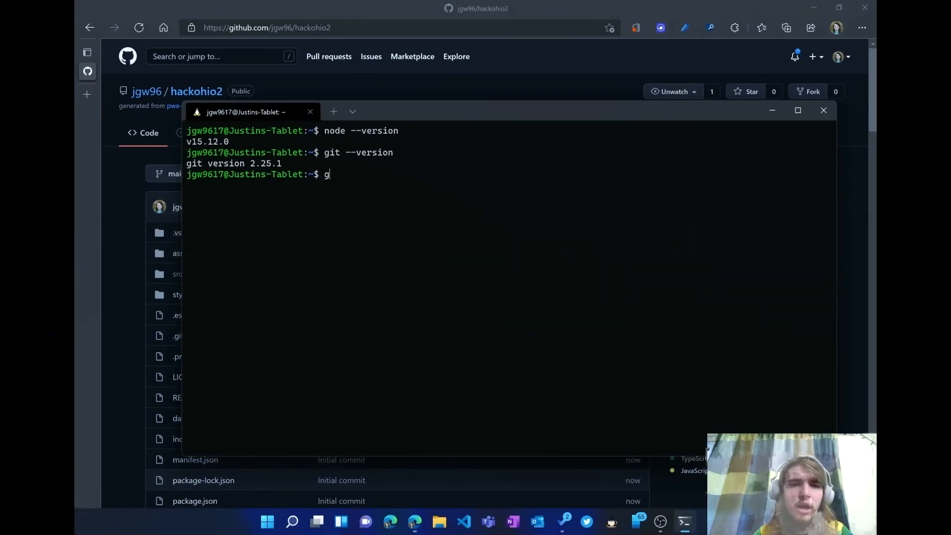
type("it clone")
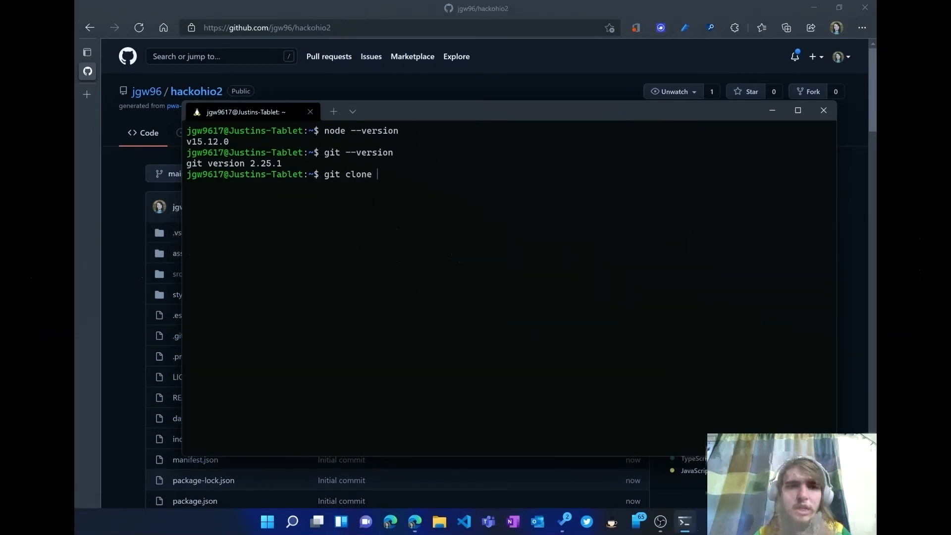
type("https://github.com/jgw96/hackohio2.git")
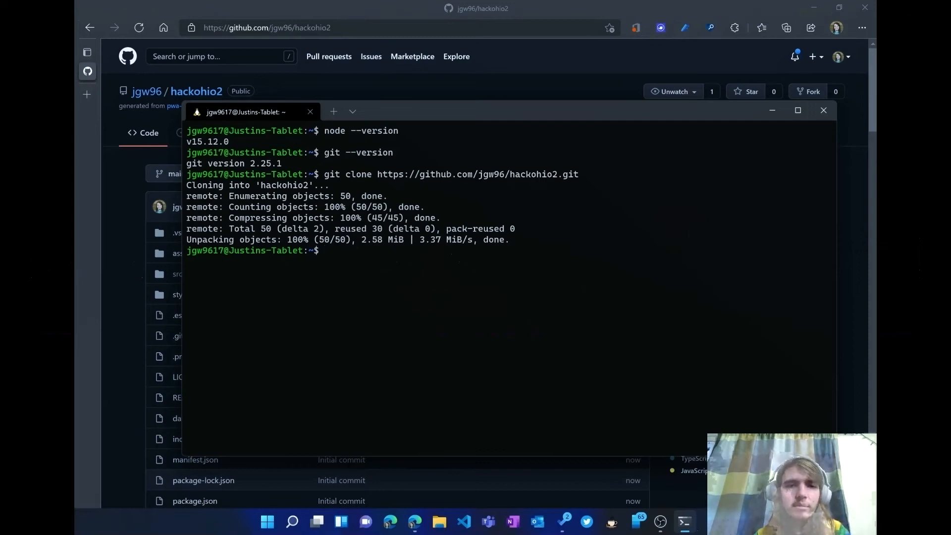
type("c")
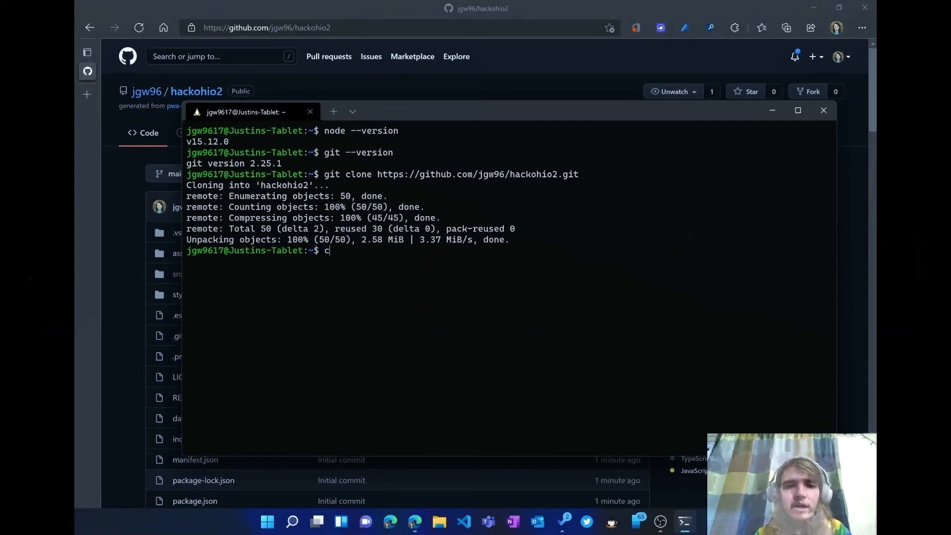
type("d hackohio2/")
type("ls")
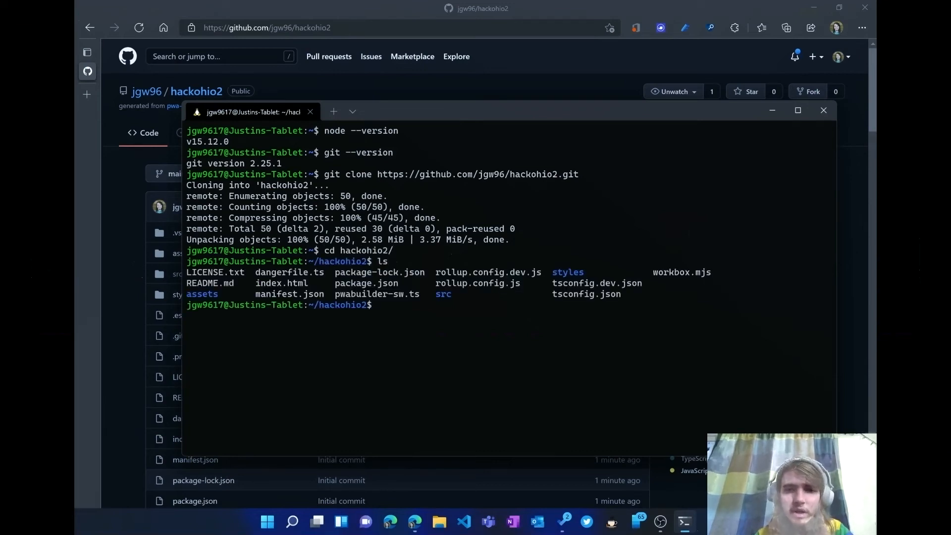
type("code")
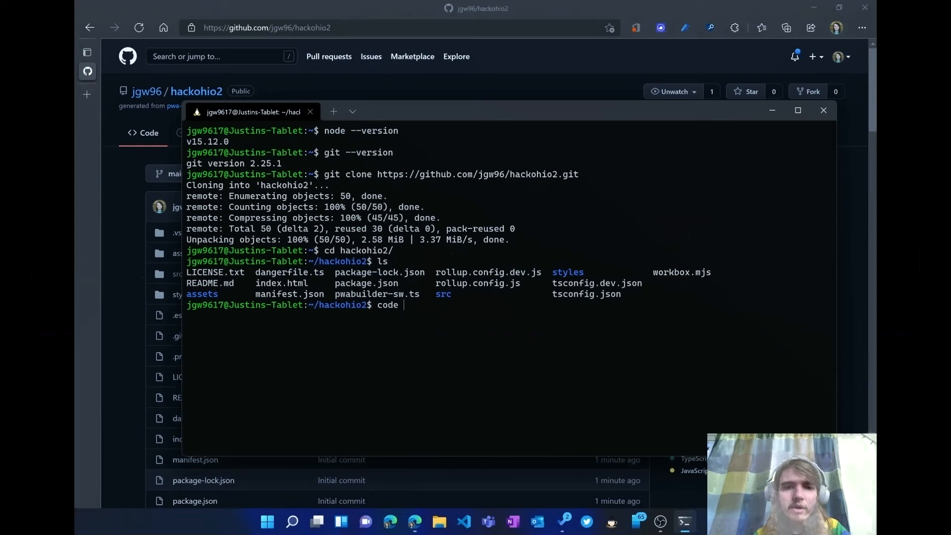
- Open hackohio2 in VS Code with 'code .' and install dependencies via npm install
type(".")
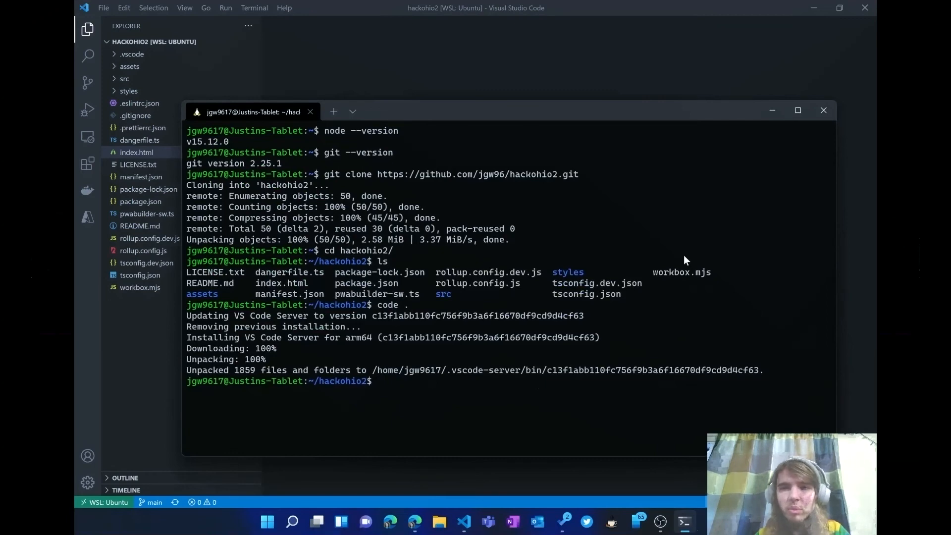
type("npm run dev")
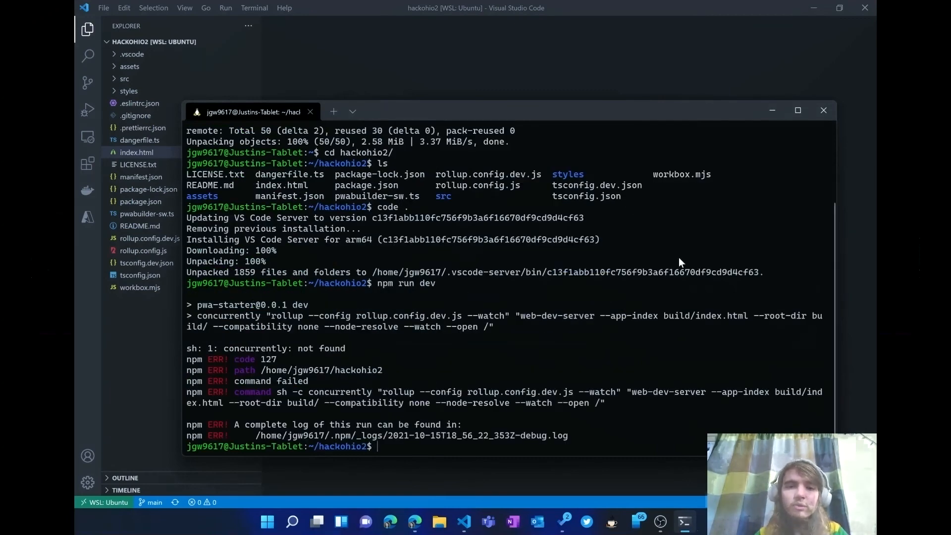
type("npm install")
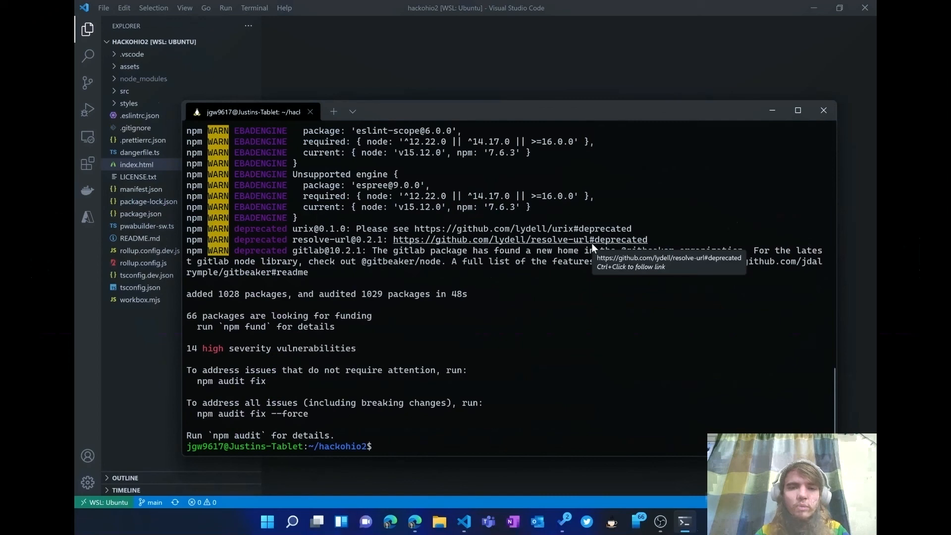
type("npm run d")
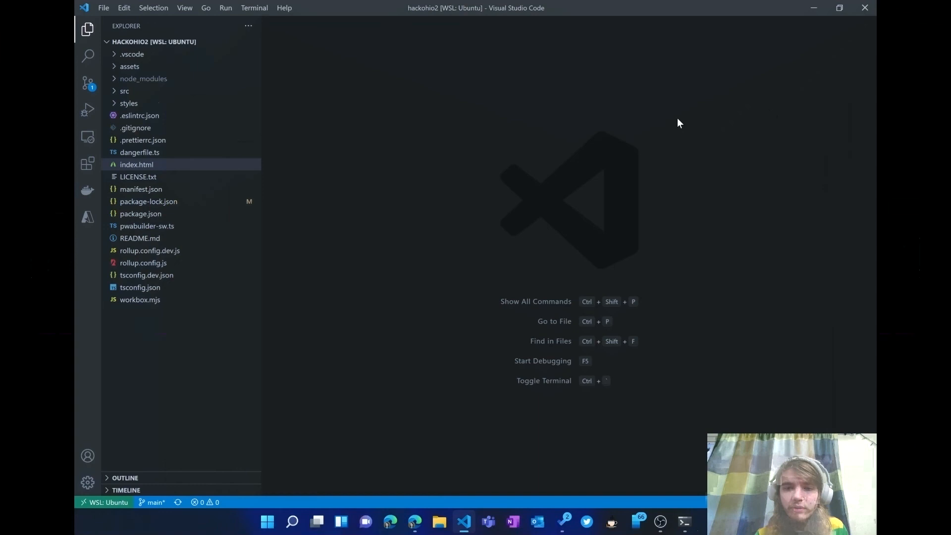
mouse_move(659, 521)
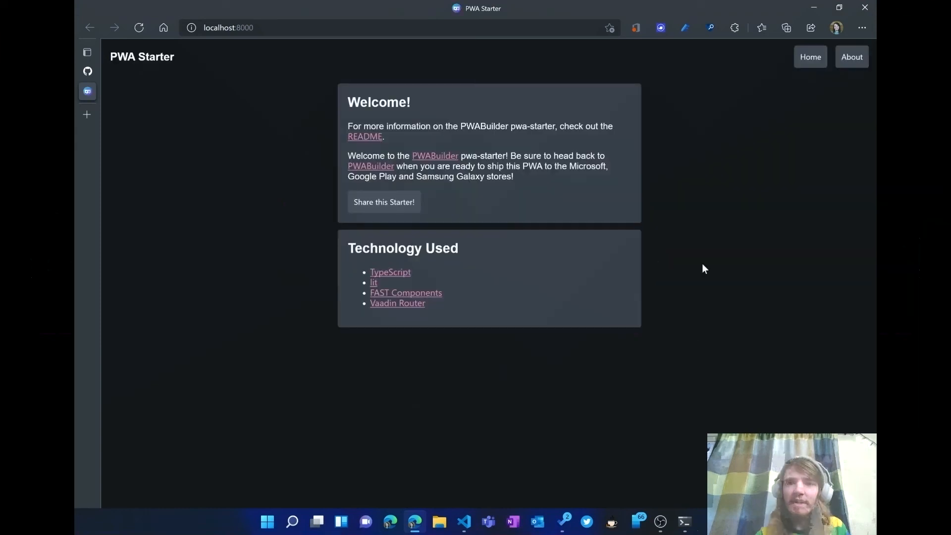
mouse_move(829, 98)
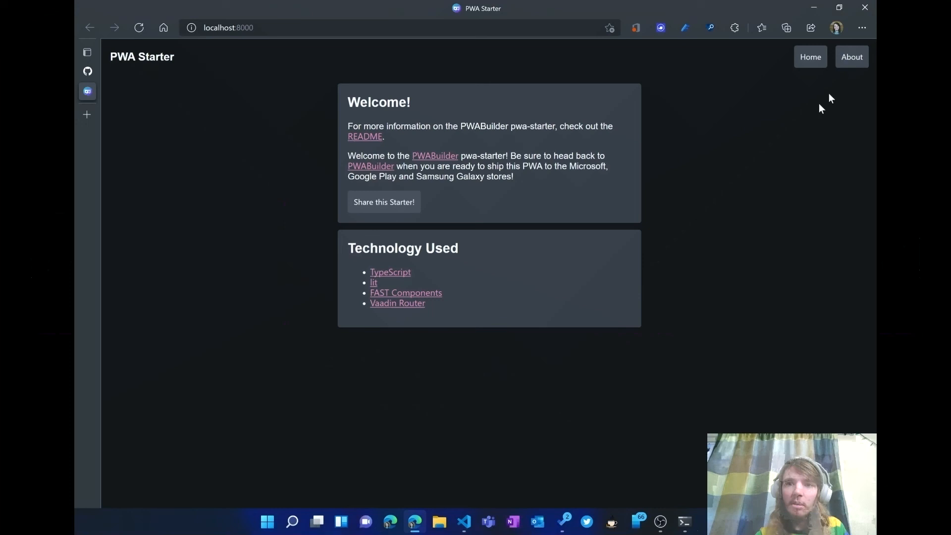